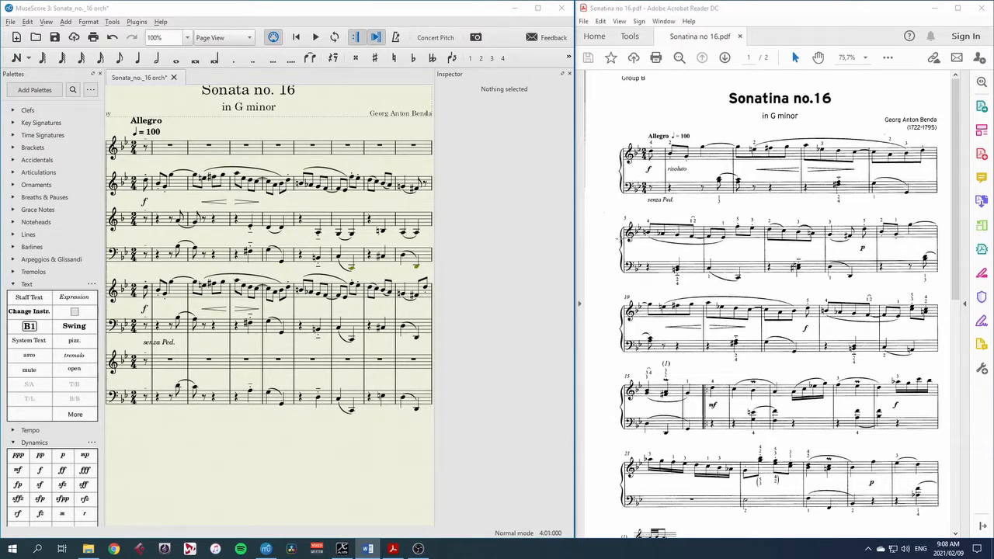
mouse_move(534, 225)
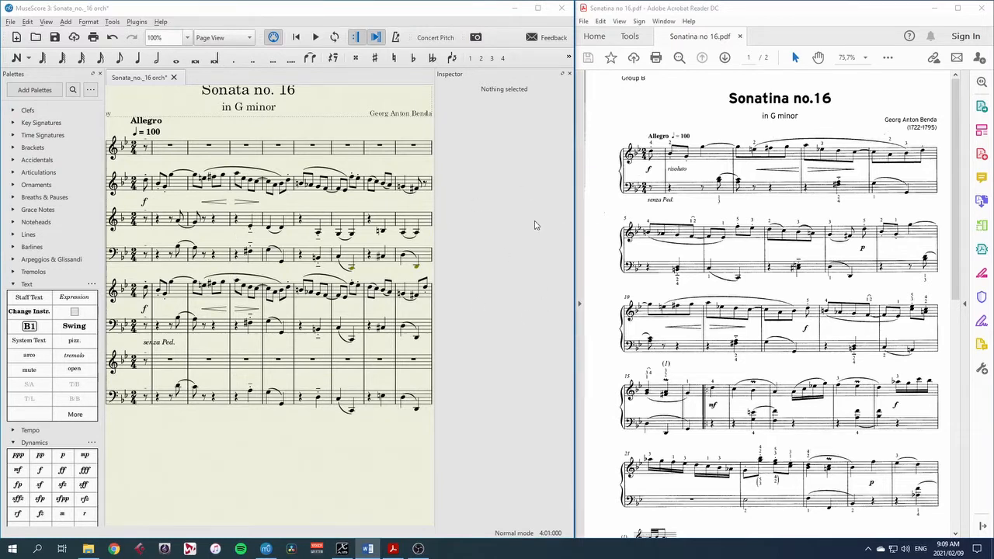
mouse_move(317, 451)
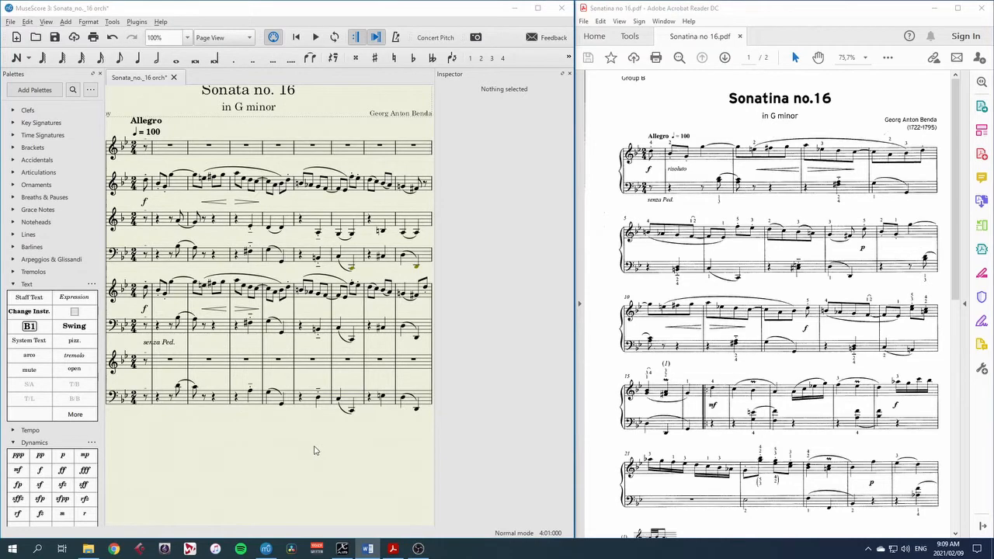
mouse_move(282, 441)
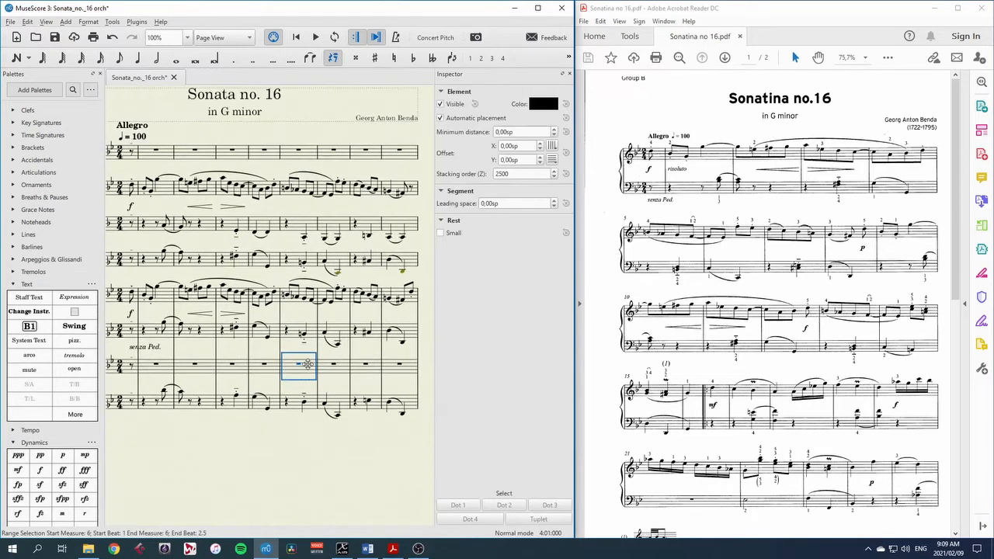
Deselect the rest and note, then hide the Inspector so the score fills the window.
click(298, 365)
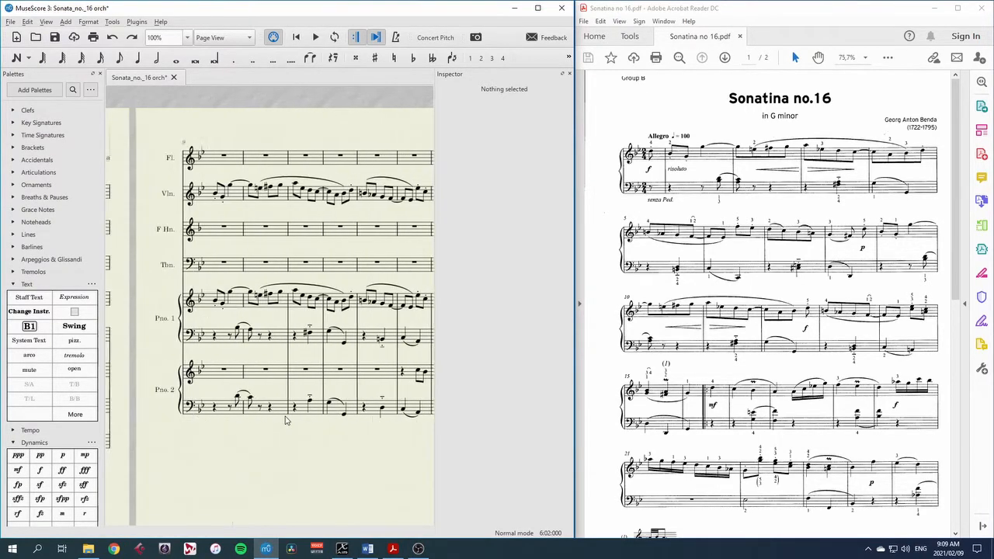
scroll(down, 3)
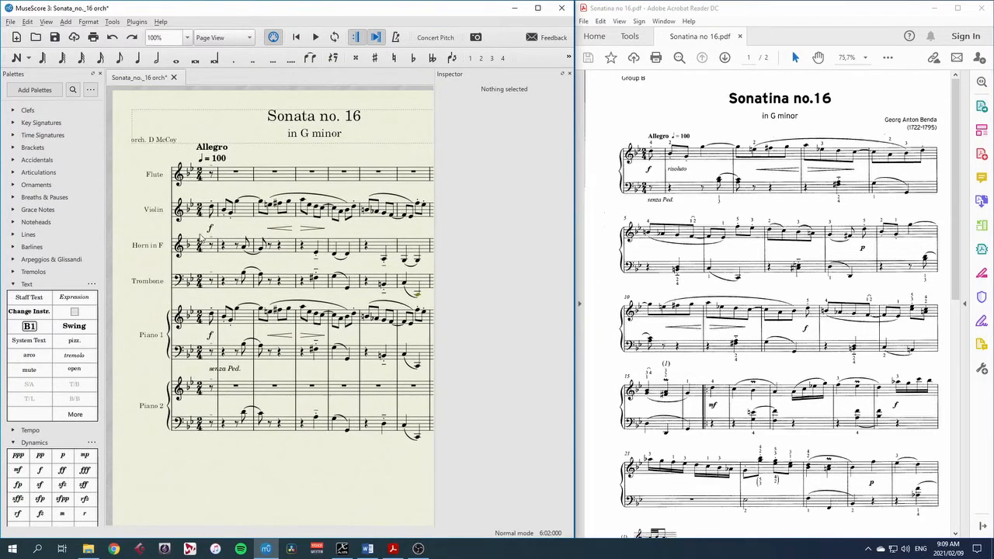
mouse_move(246, 304)
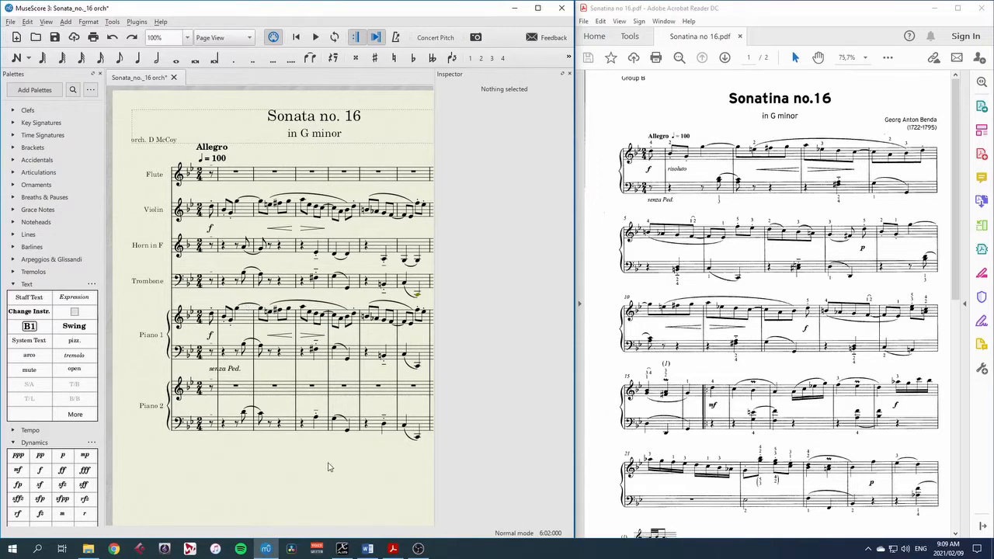
mouse_move(348, 475)
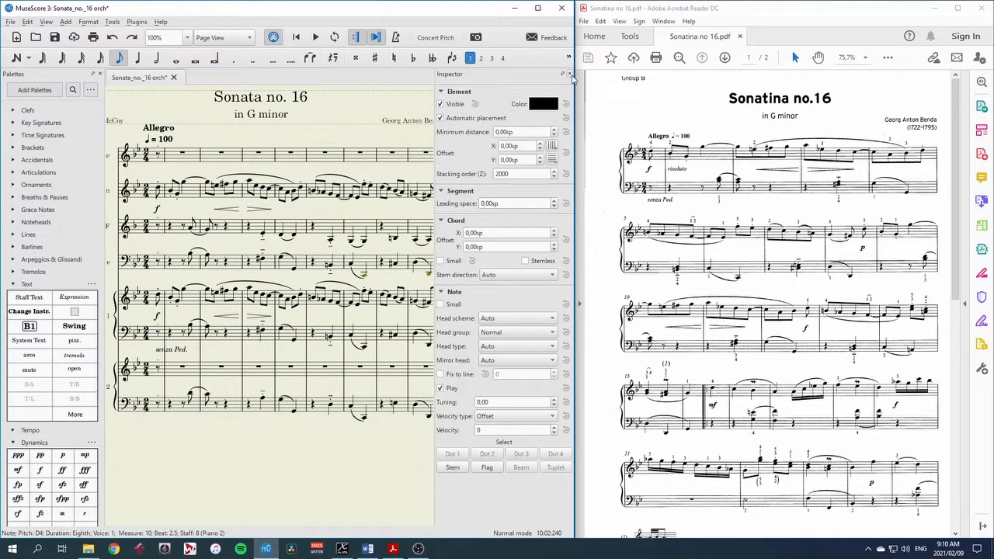
click(280, 388)
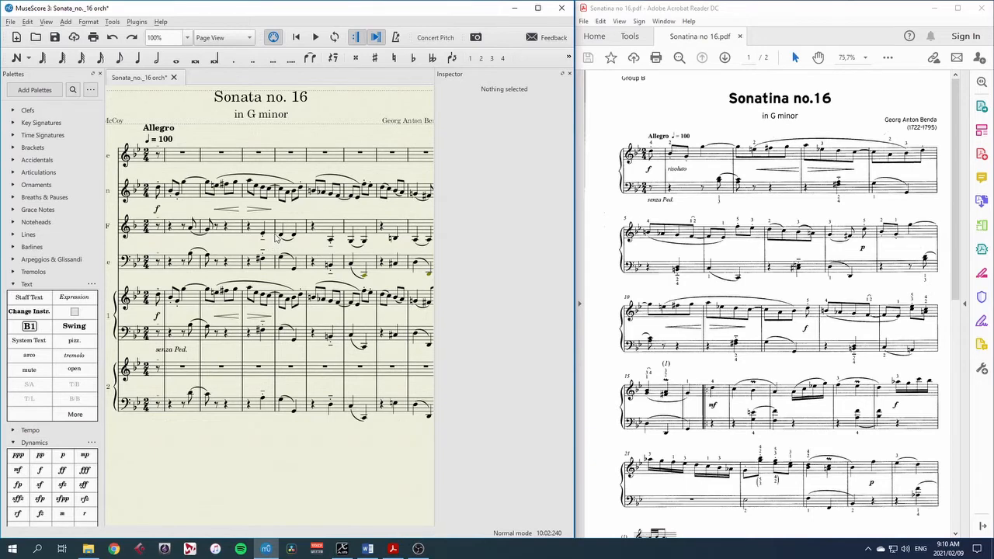
mouse_move(355, 176)
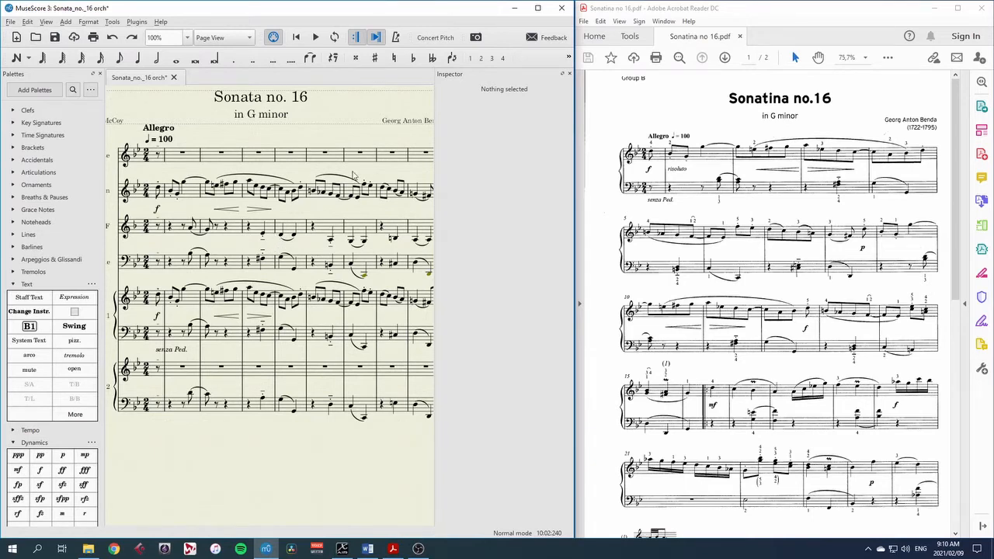
click(283, 236)
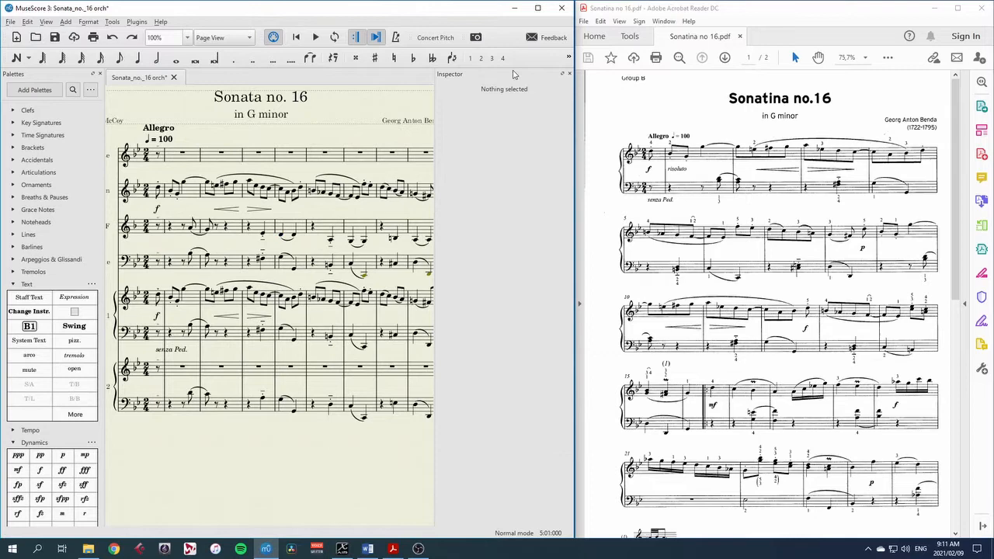
mouse_move(121, 16)
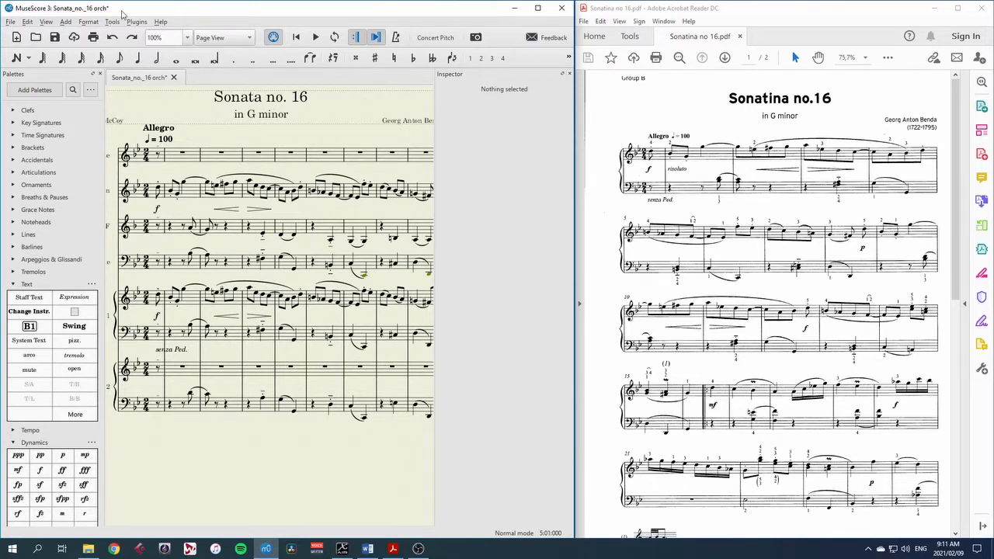
click(47, 21)
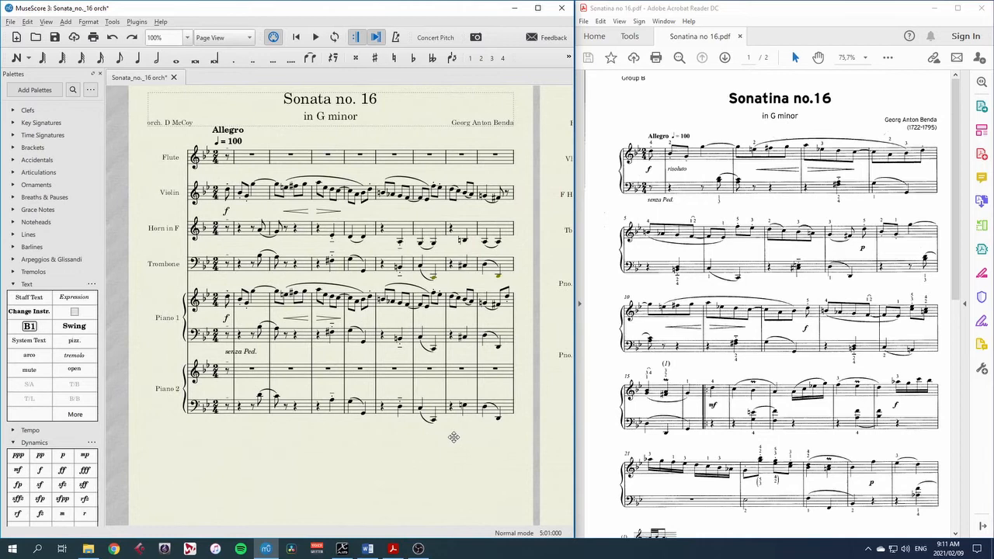
click(46, 22)
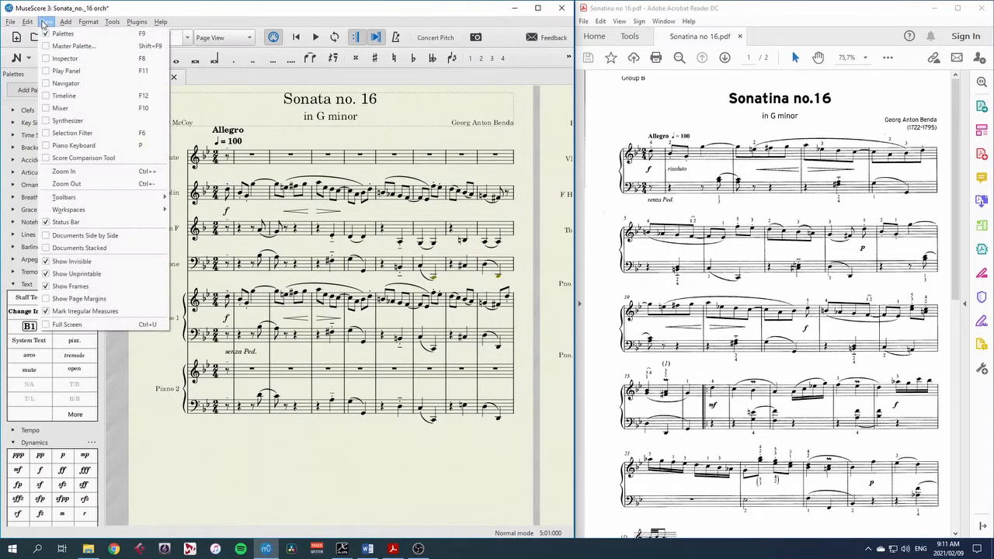
click(65, 60)
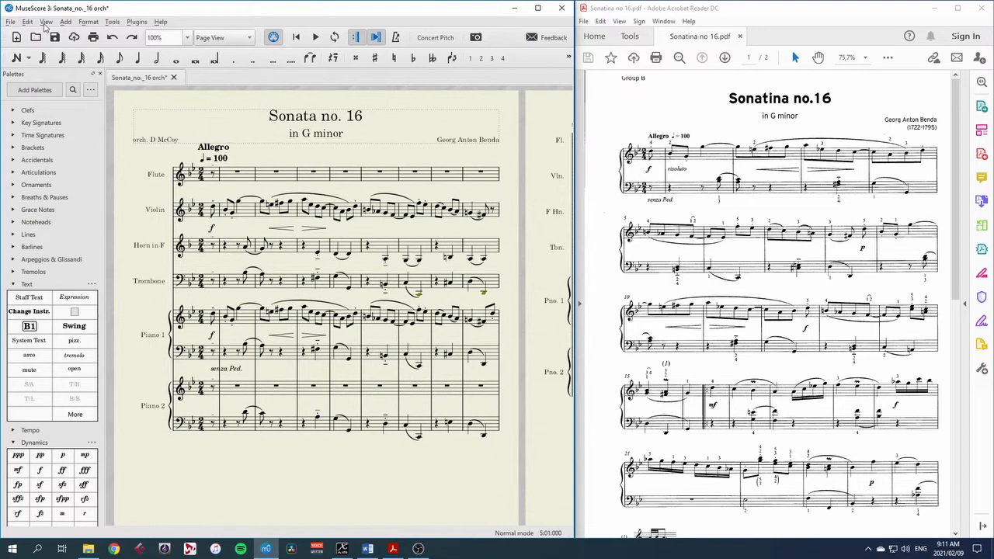
click(45, 22)
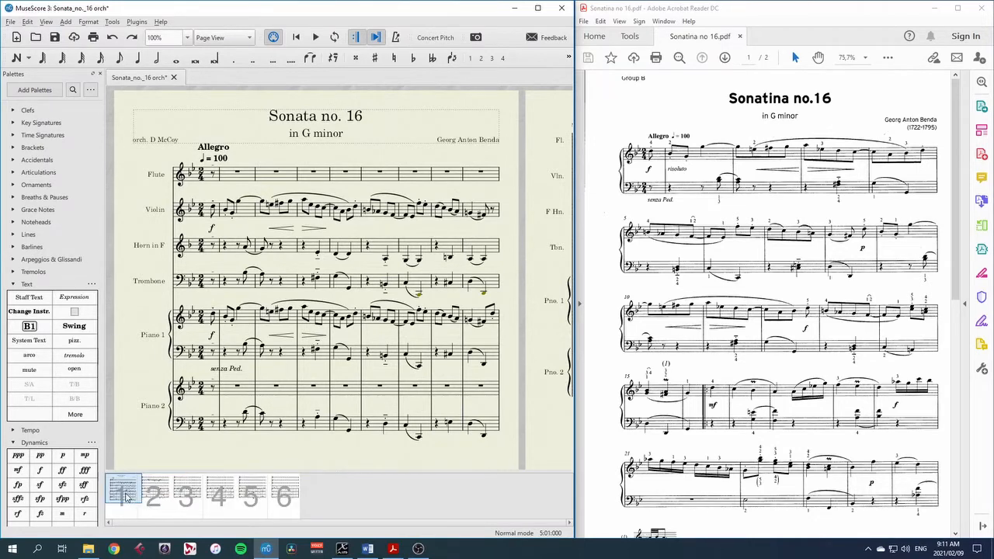
click(153, 496)
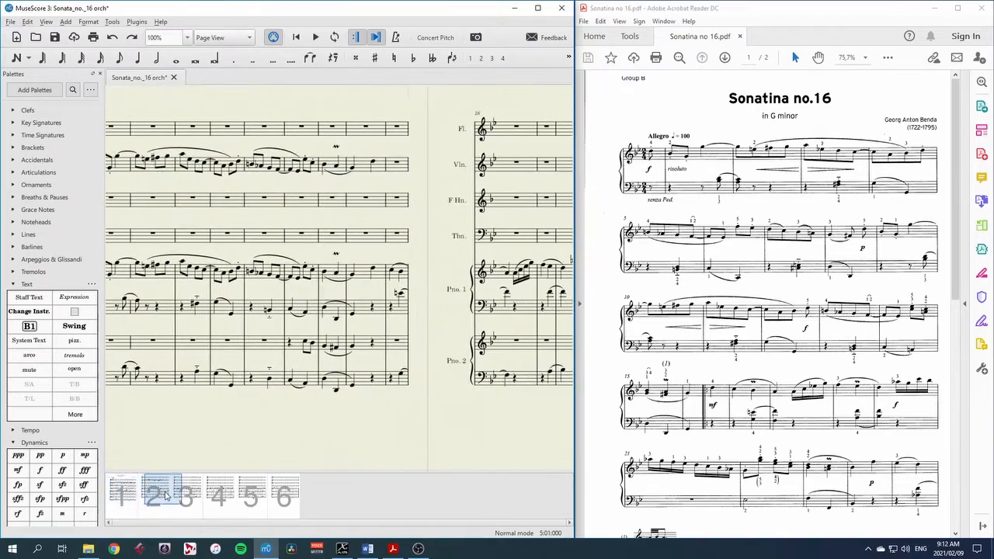
click(219, 496)
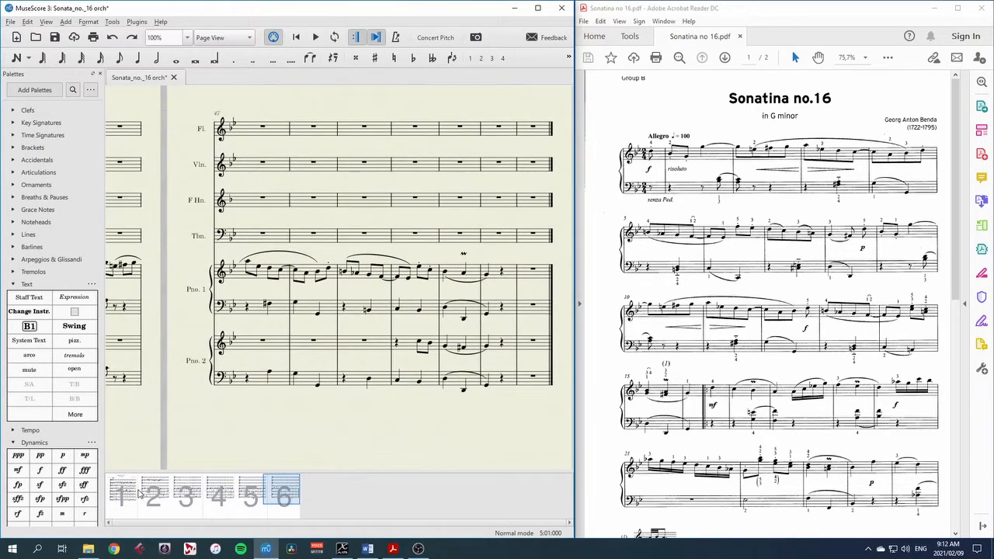
click(122, 494)
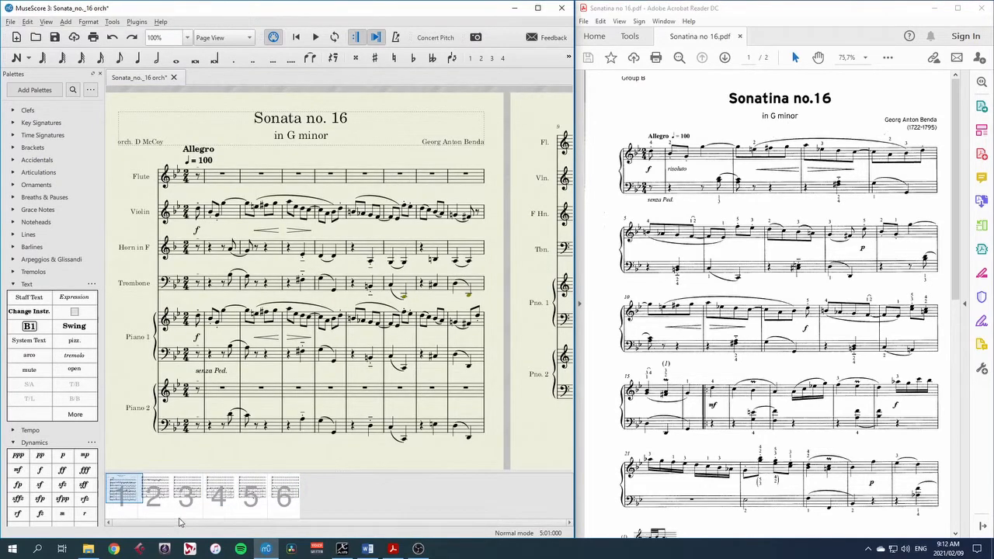
click(217, 497)
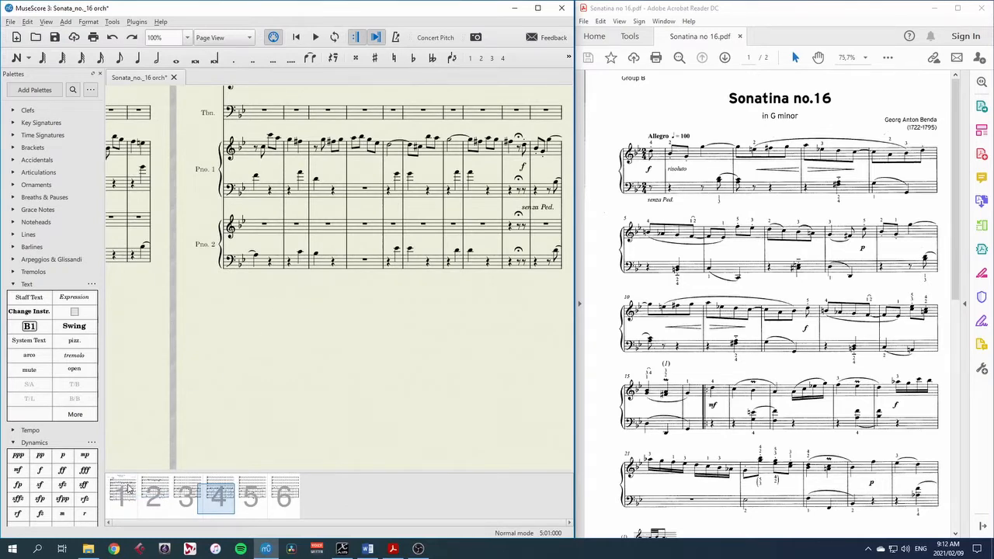
click(121, 496)
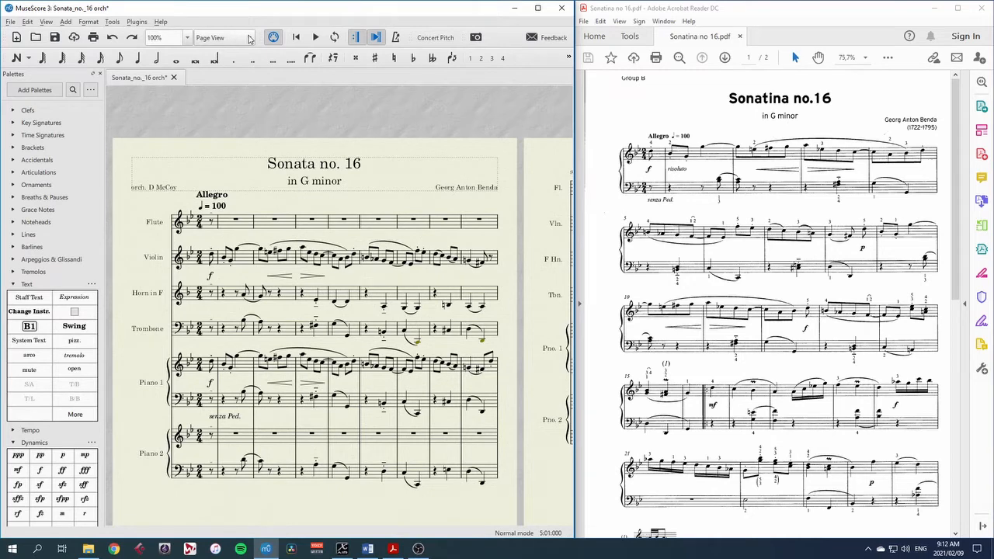
click(224, 37)
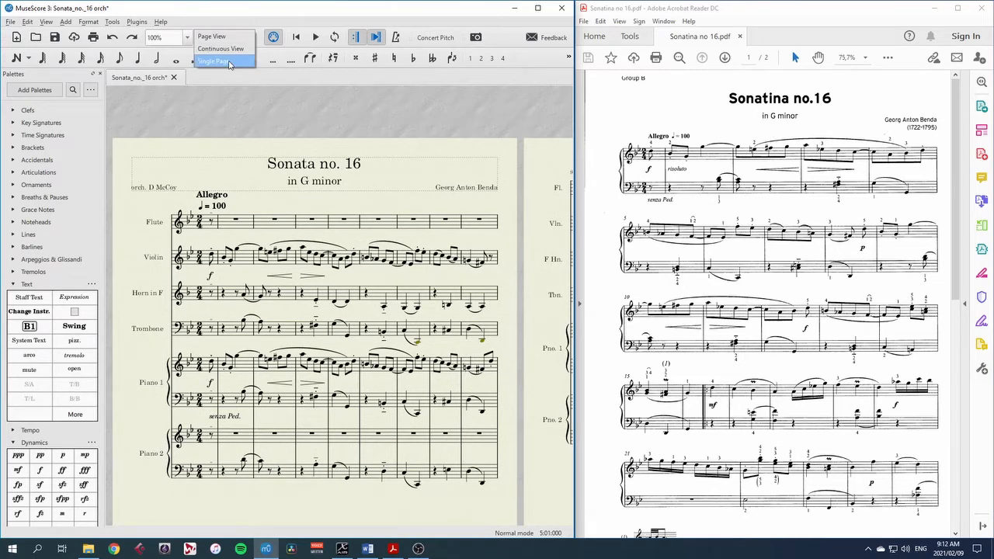
click(214, 62)
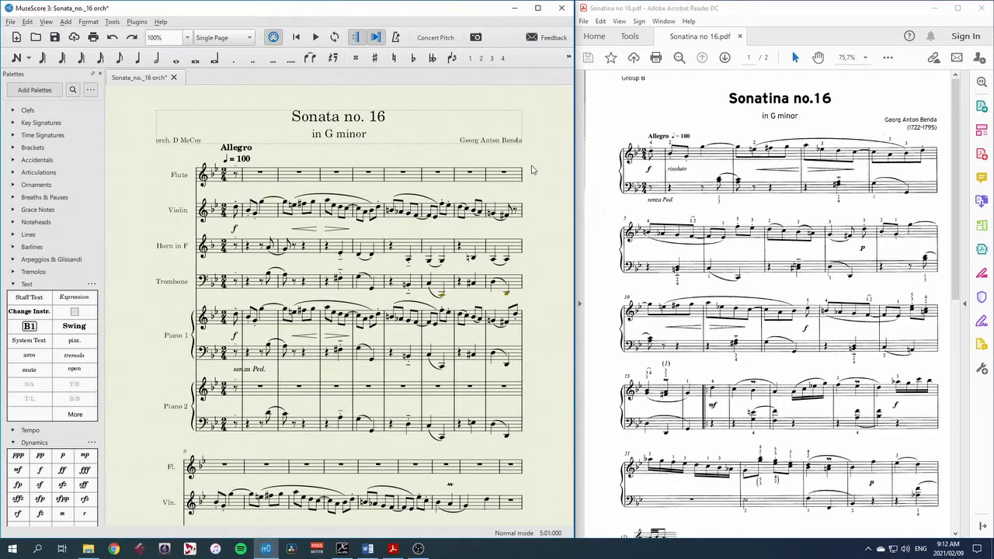
scroll(down, 3)
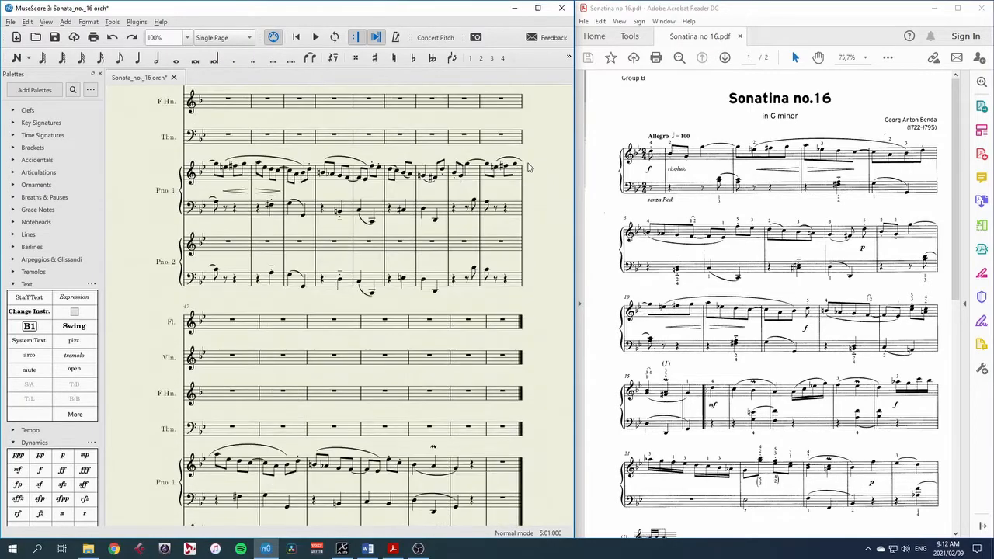
scroll(down, 3)
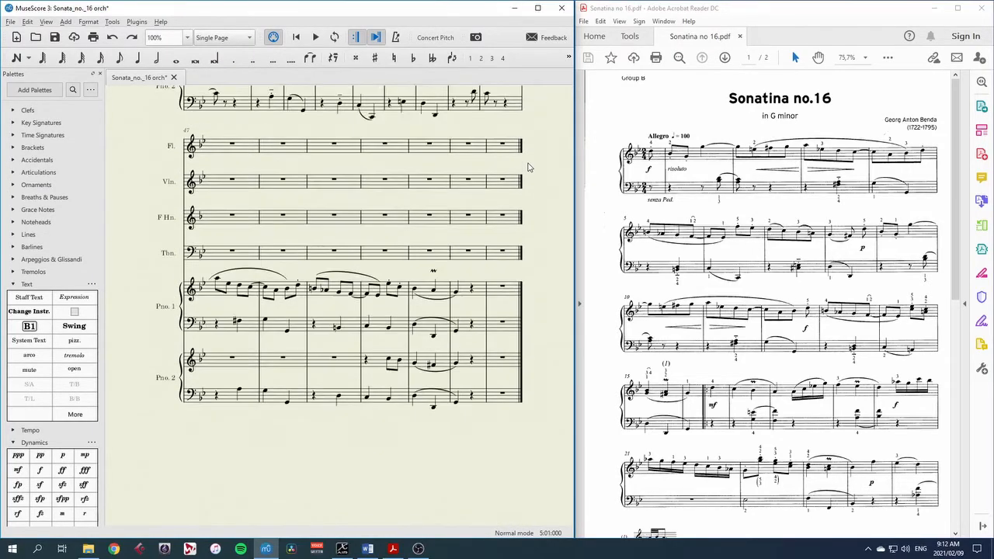
scroll(down, 3)
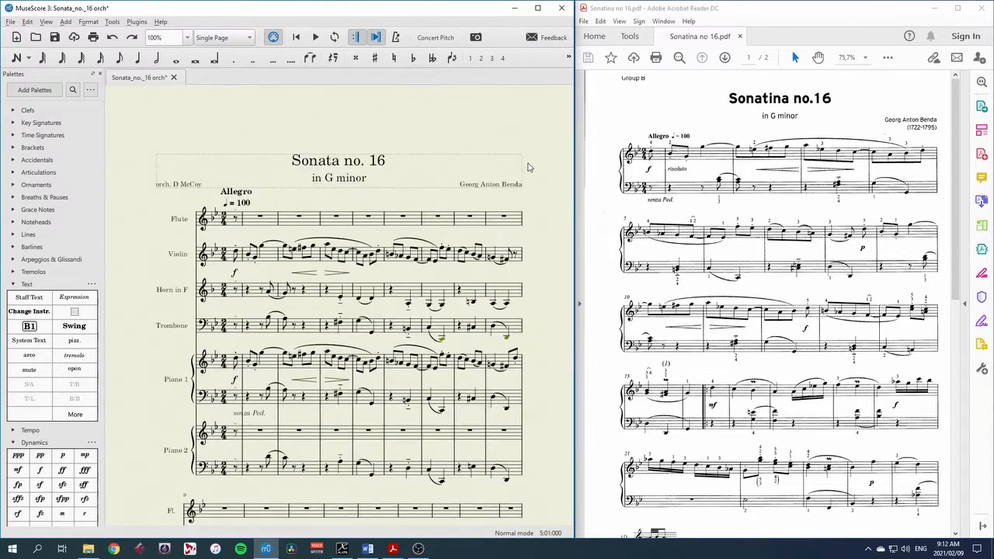
scroll(down, 3)
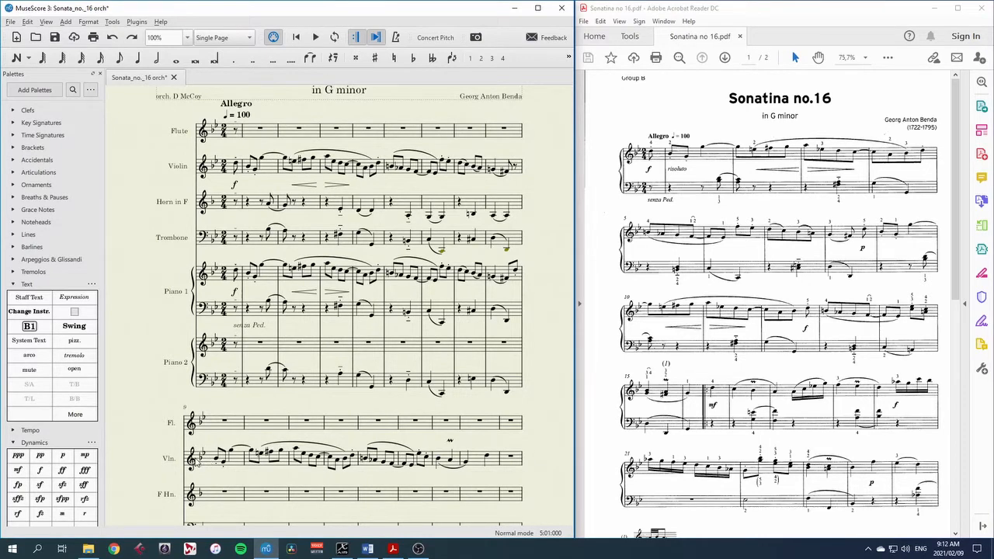
mouse_move(162, 351)
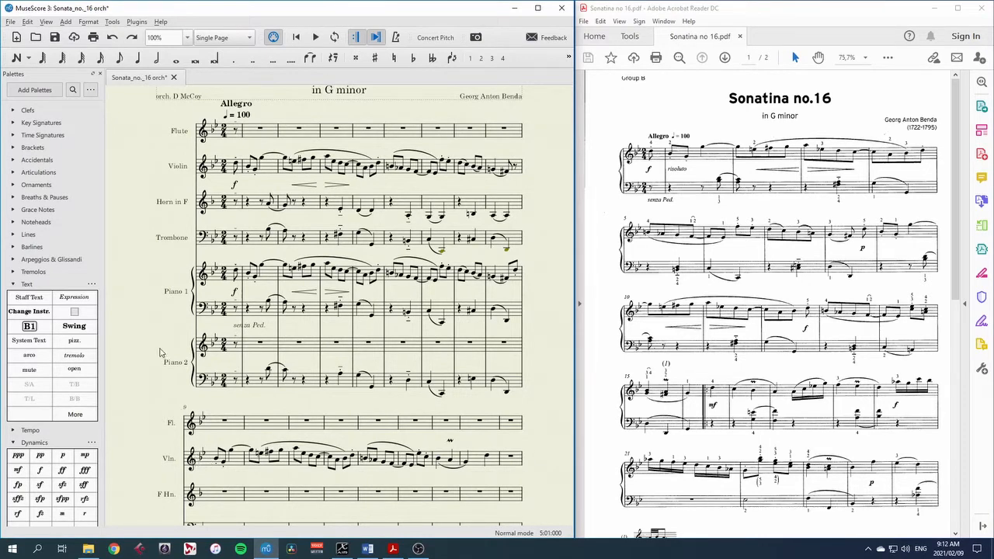
scroll(down, 3)
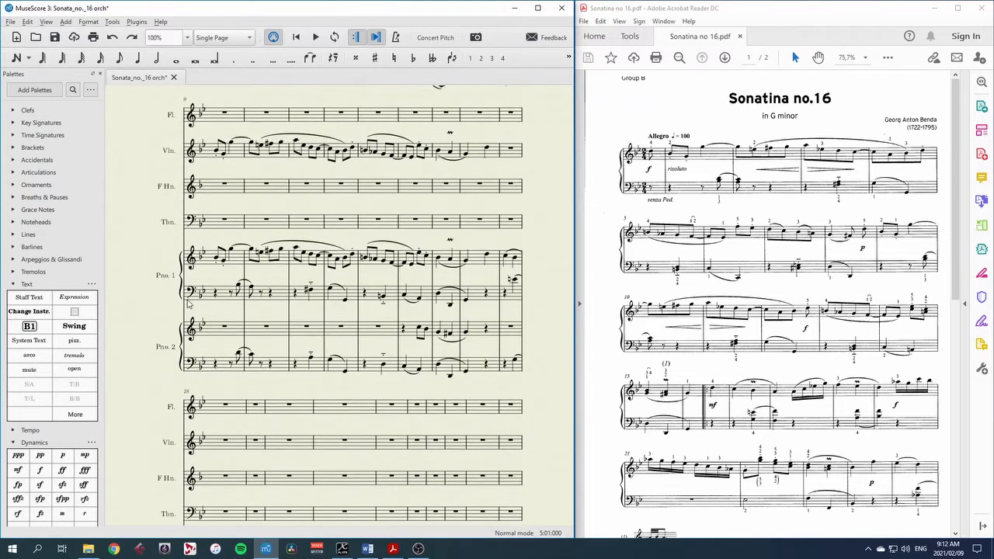
mouse_move(214, 436)
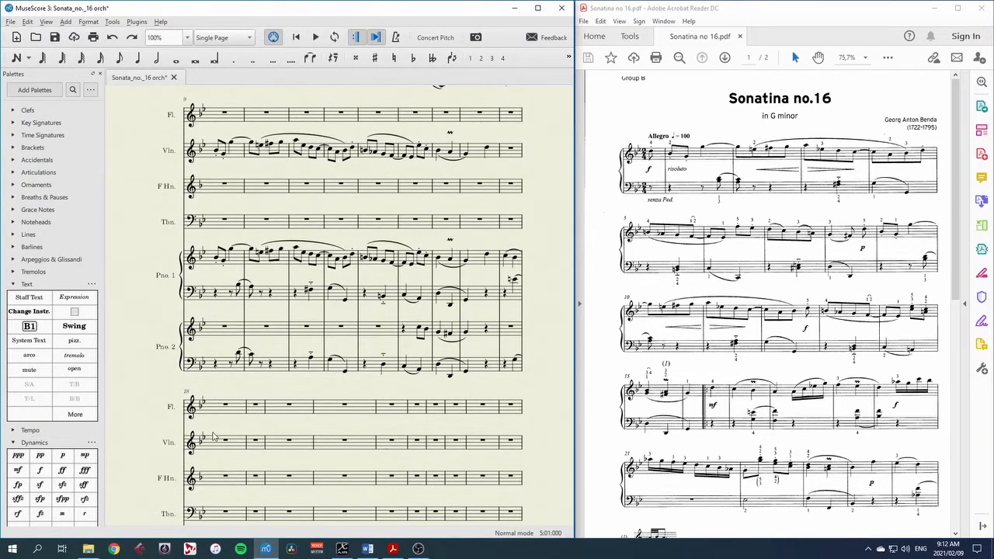
scroll(down, 3)
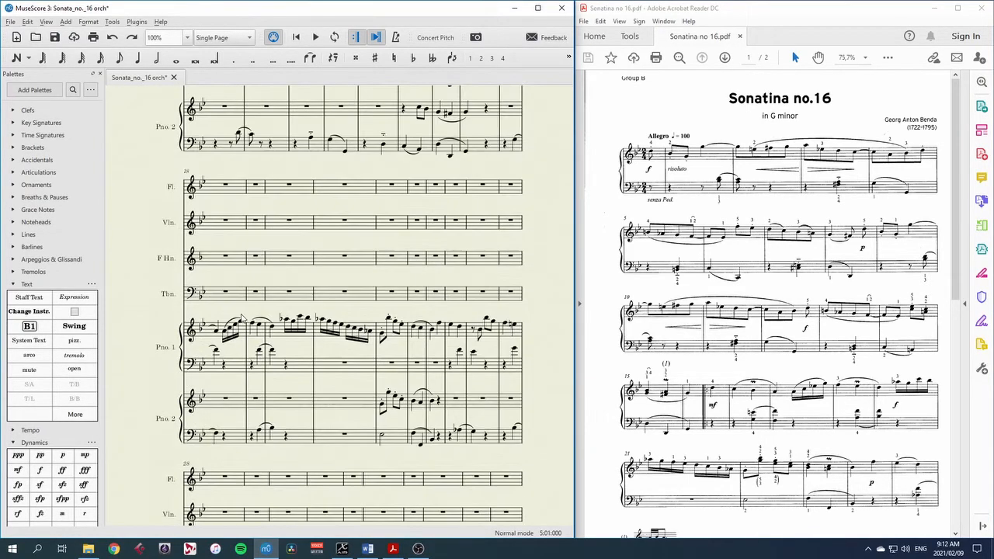
scroll(down, 3)
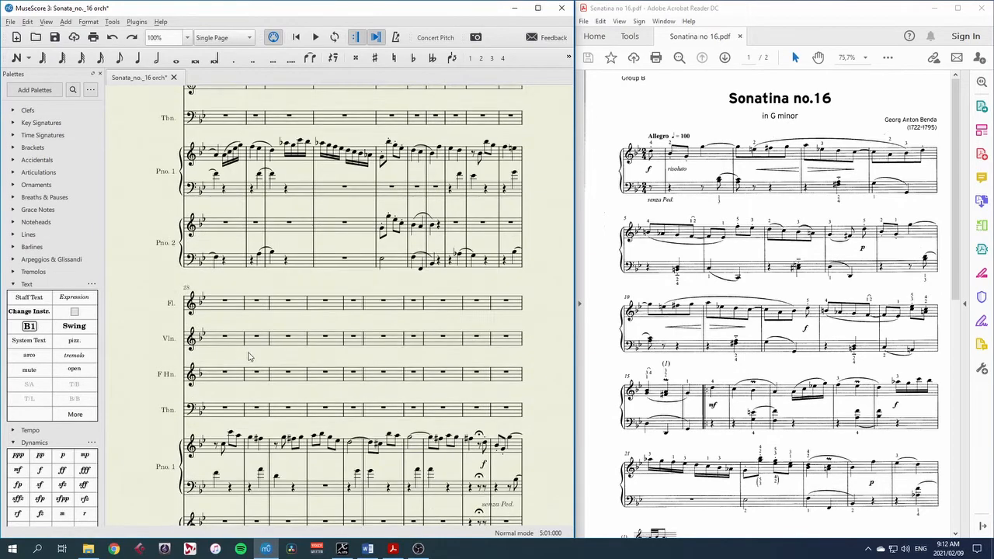
scroll(down, 3)
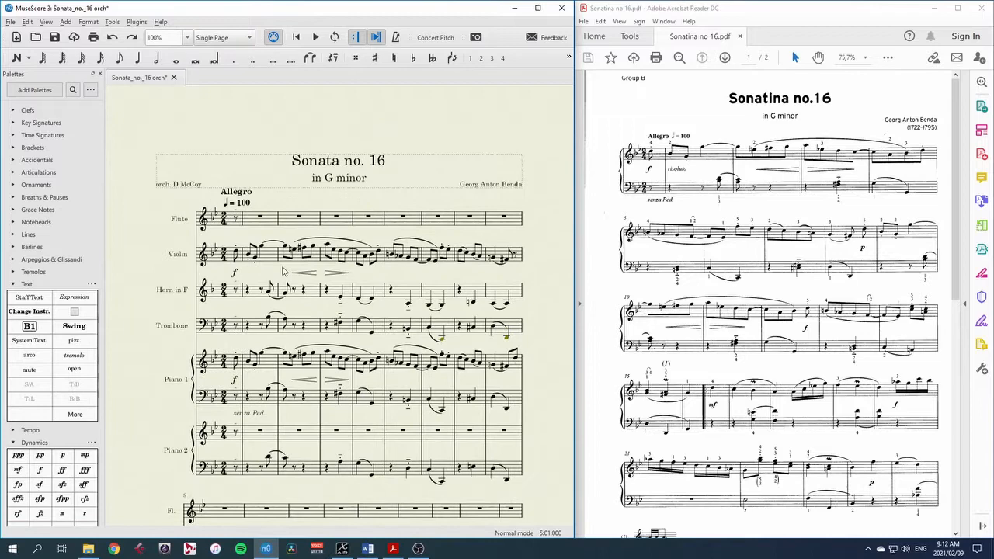
scroll(down, 3)
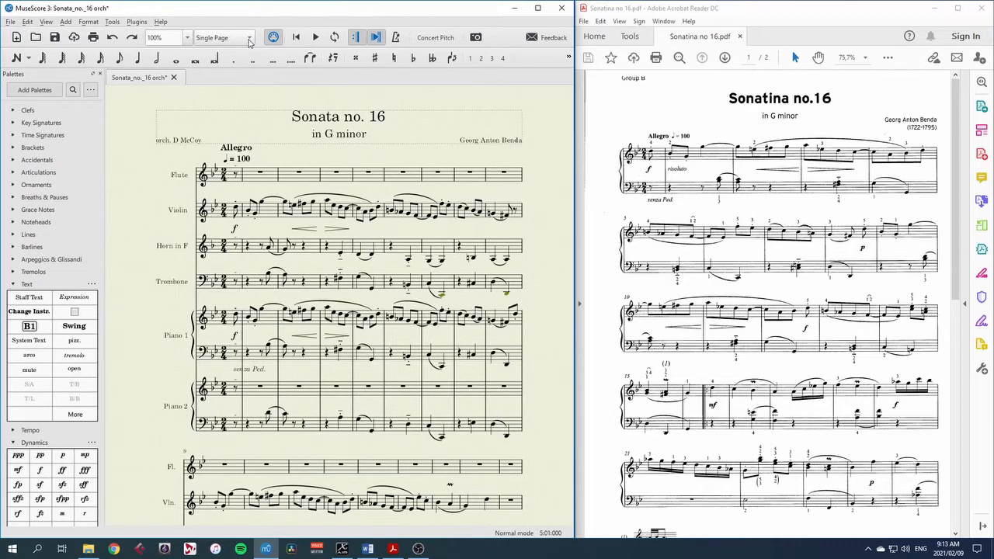
Switch Sonata no. 16 to Continuous View and scroll along the strip to measure 43.
click(224, 37)
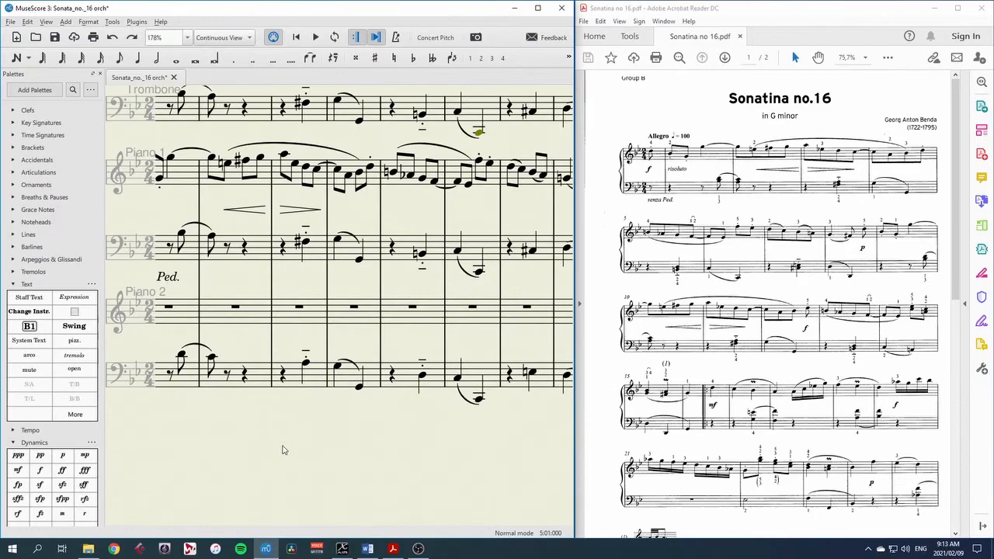
scroll(down, 3)
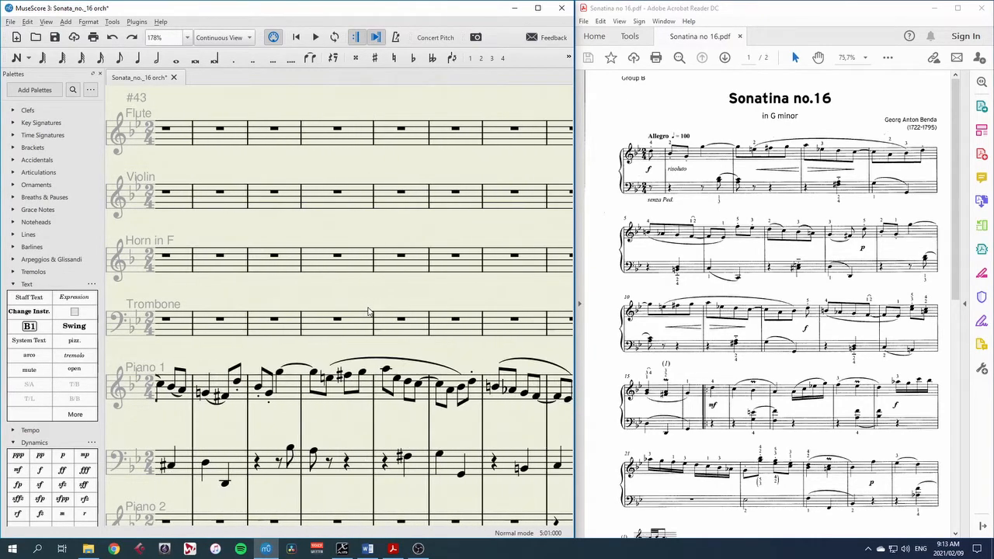
scroll(down, 3)
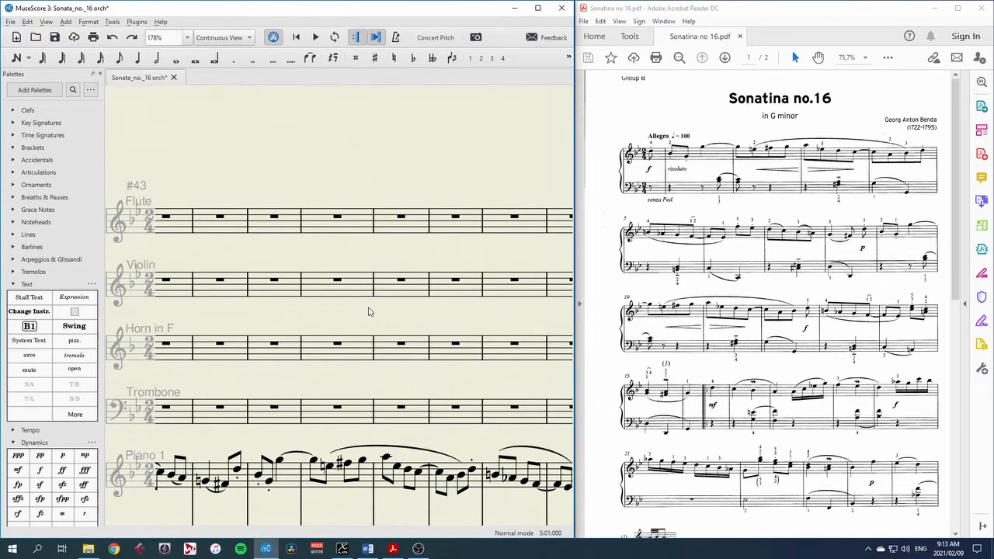
scroll(down, 3)
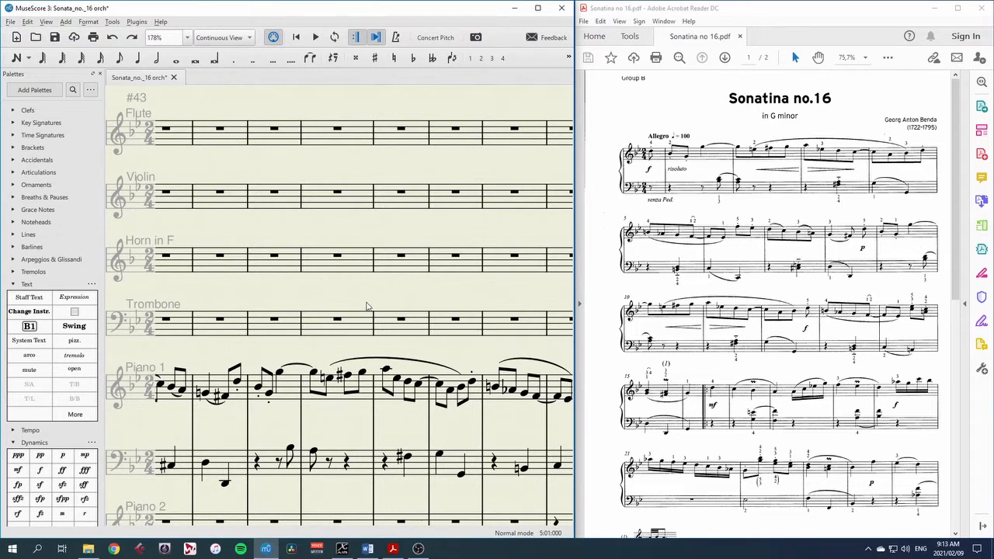
mouse_move(326, 295)
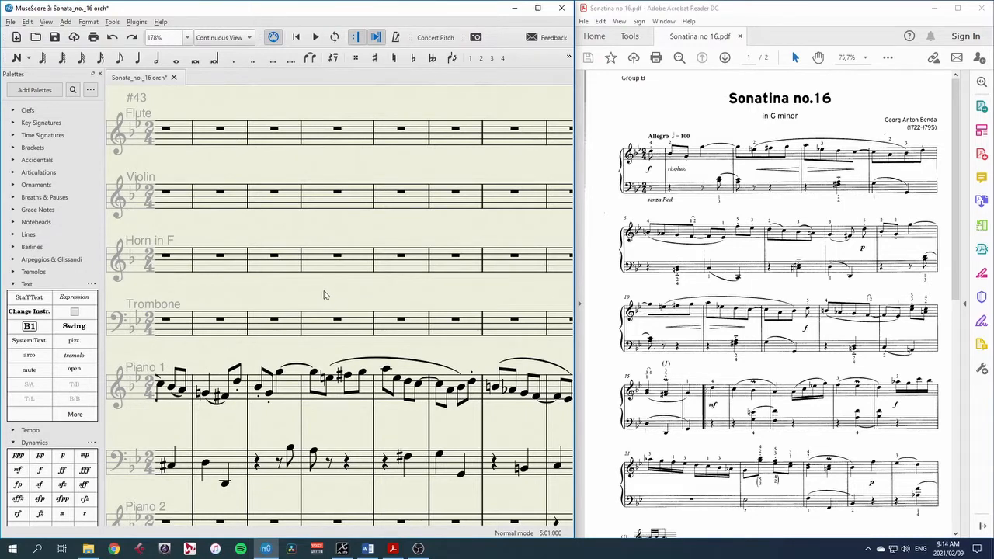
mouse_move(327, 292)
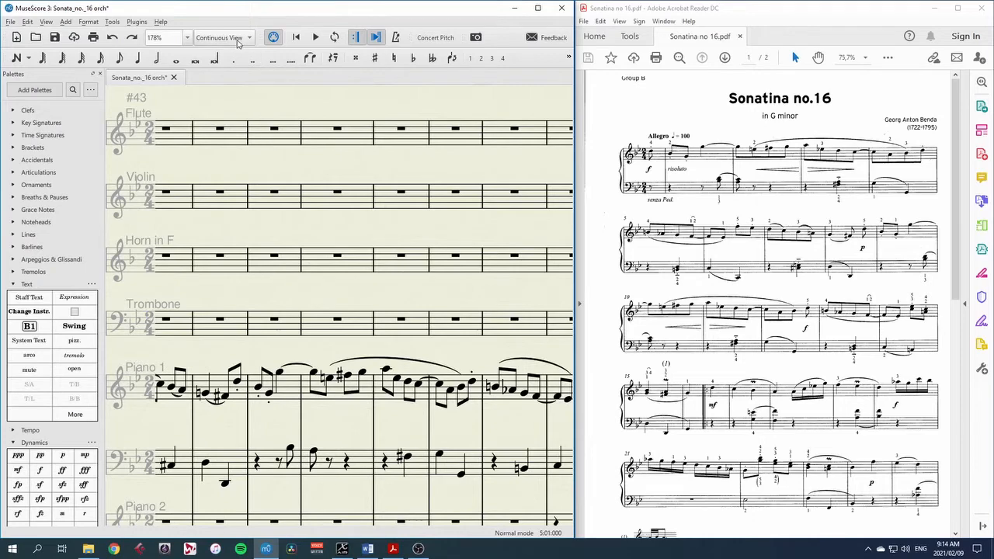
Switch Sonata no. 16 back to Page View with pages side by side.
click(220, 37)
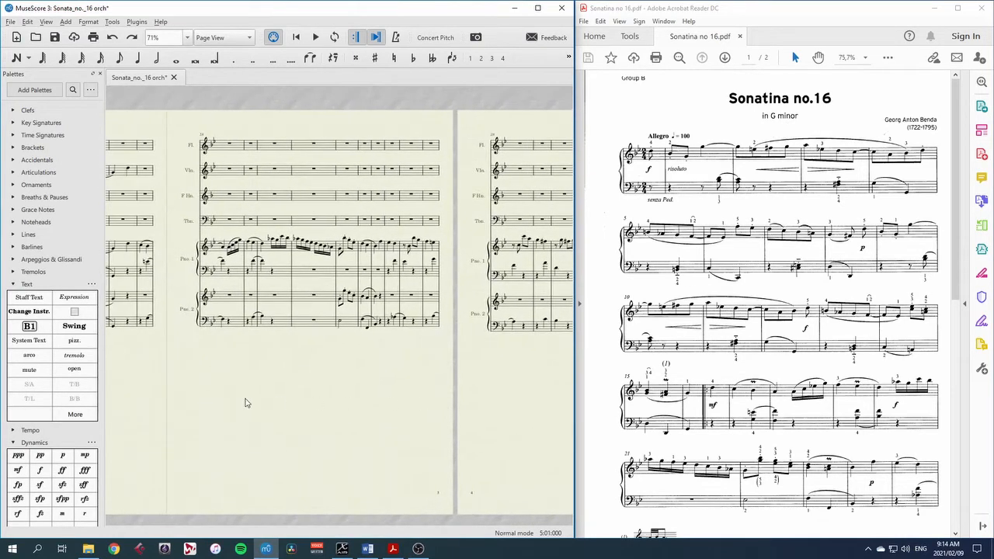
mouse_move(262, 403)
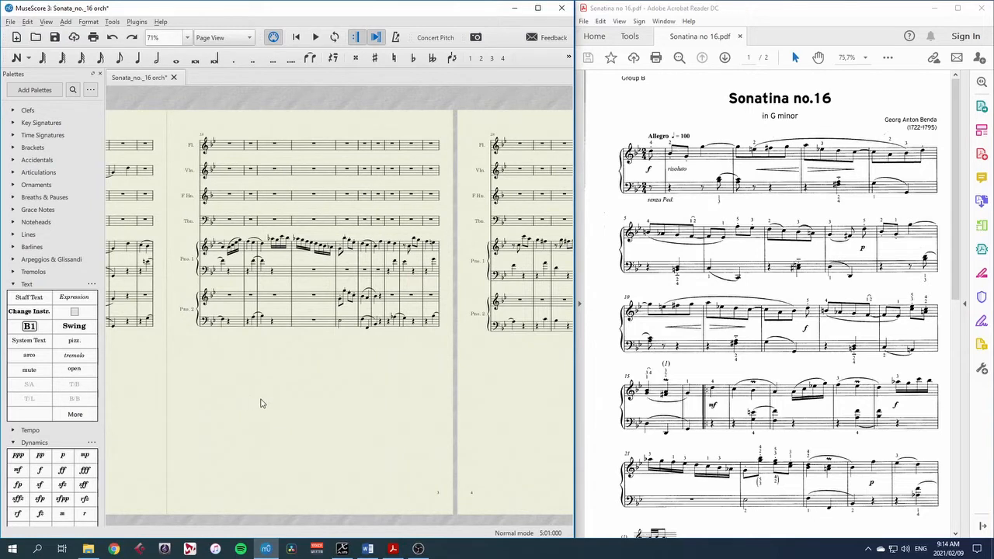
mouse_move(270, 392)
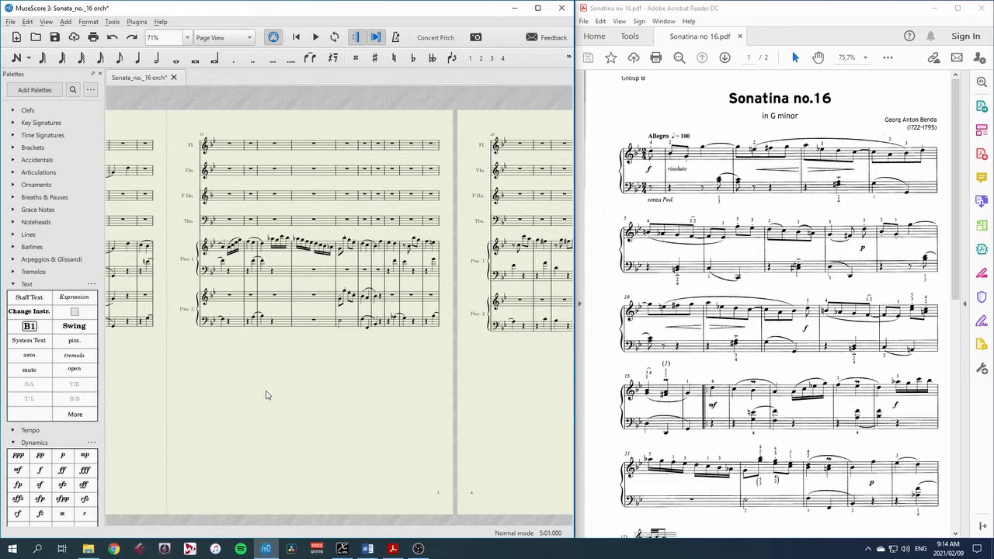
mouse_move(263, 385)
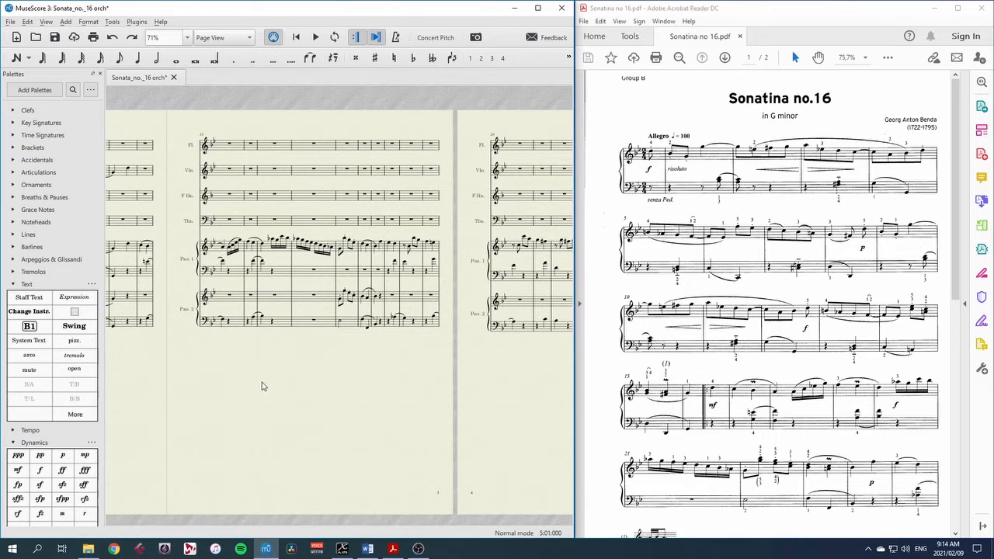
mouse_move(261, 382)
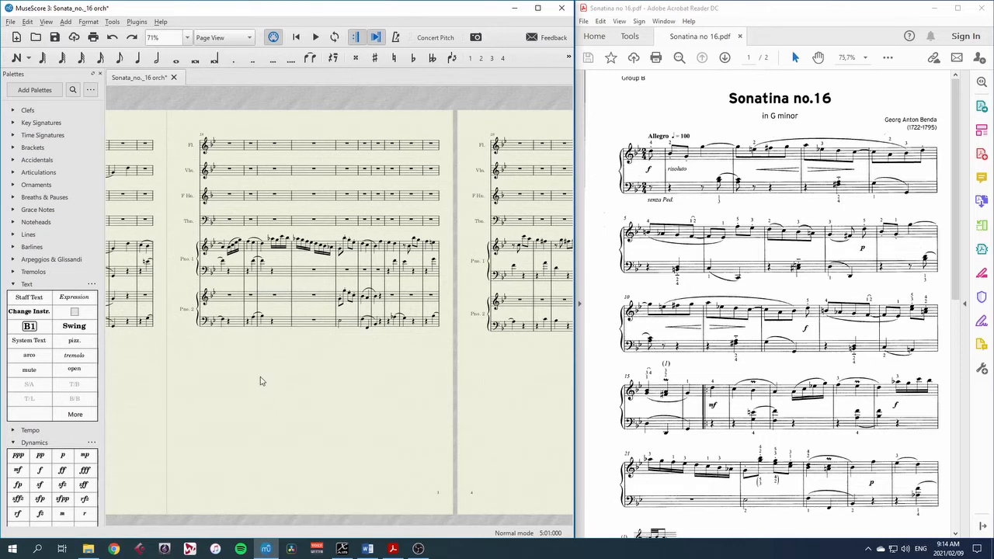